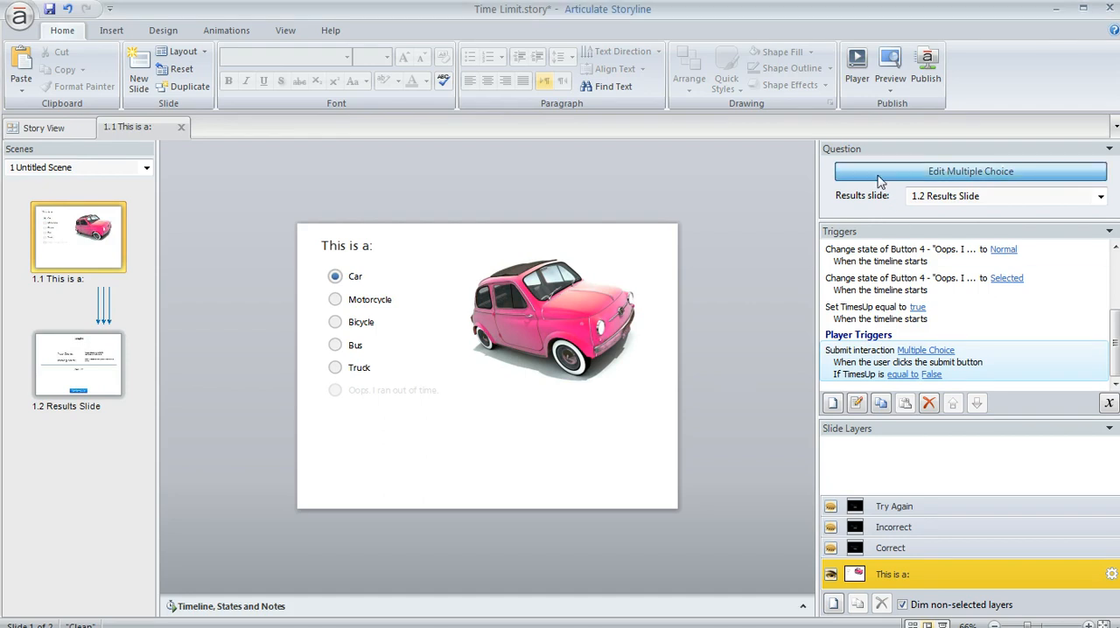
Open the multiple-choice editor for the car question and keep allowed attempts at 3.
left_click(969, 172)
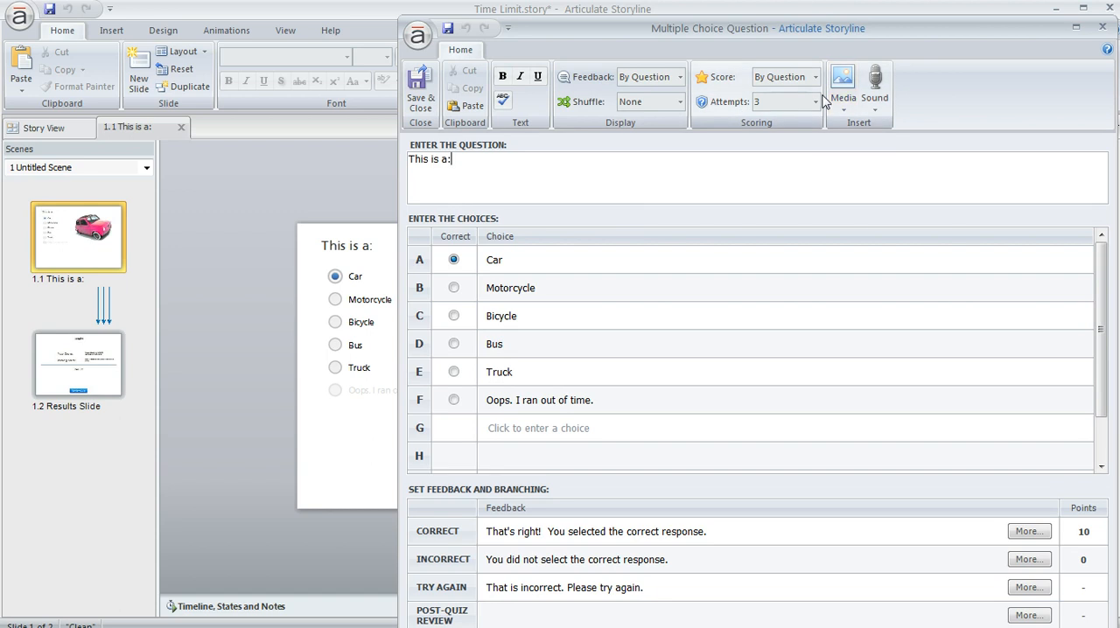
left_click(814, 101)
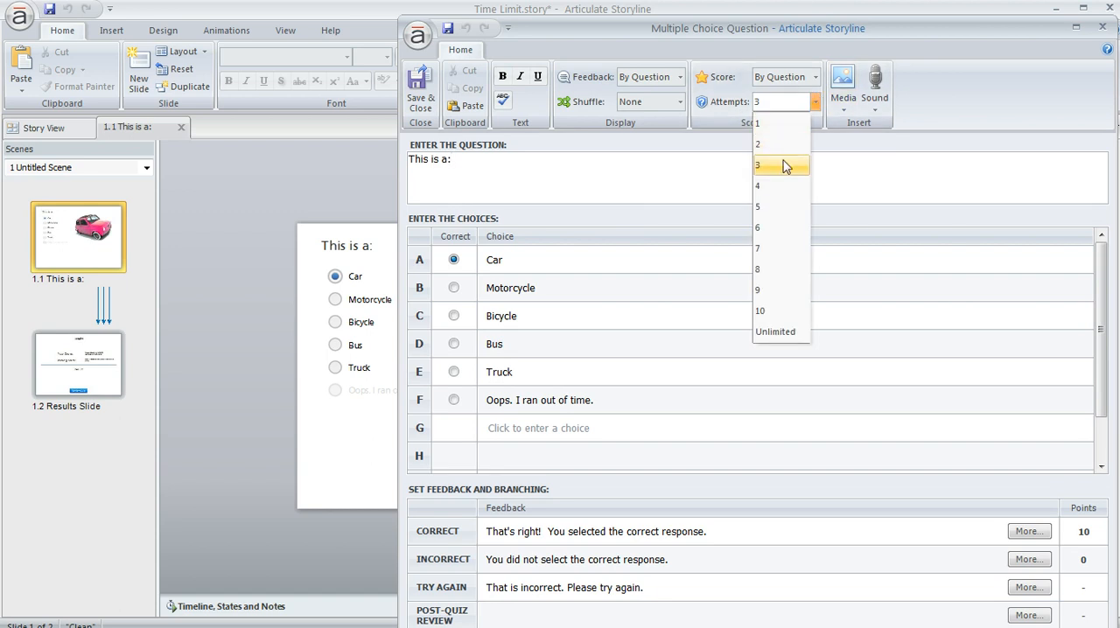
left_click(756, 165)
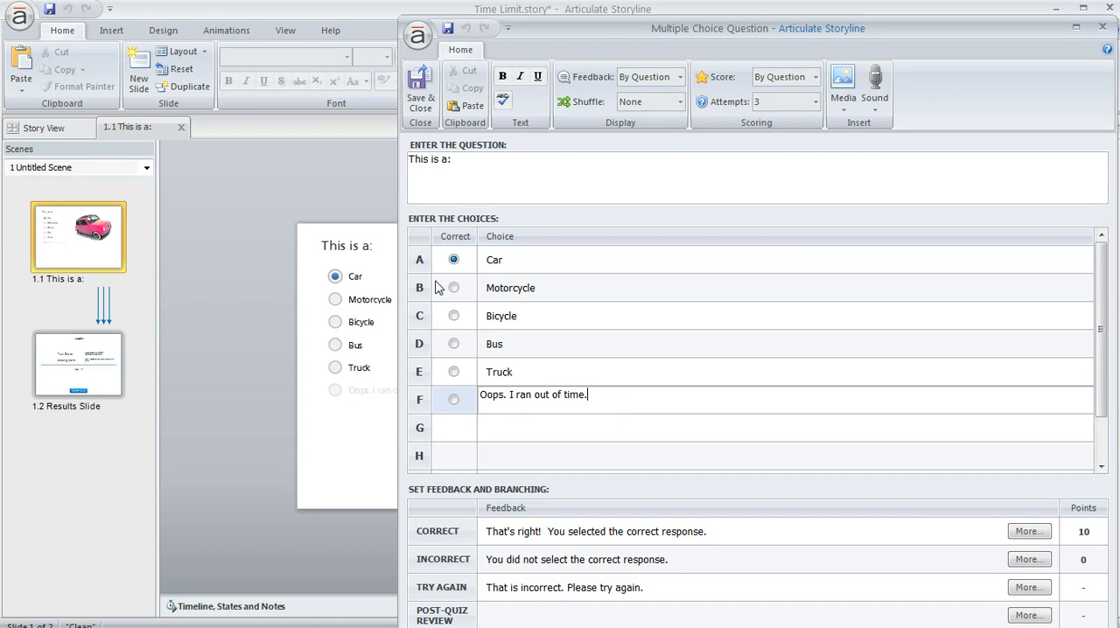
Save and close the Multiple Choice Question editor, returning to the quiz slide.
left_click(420, 94)
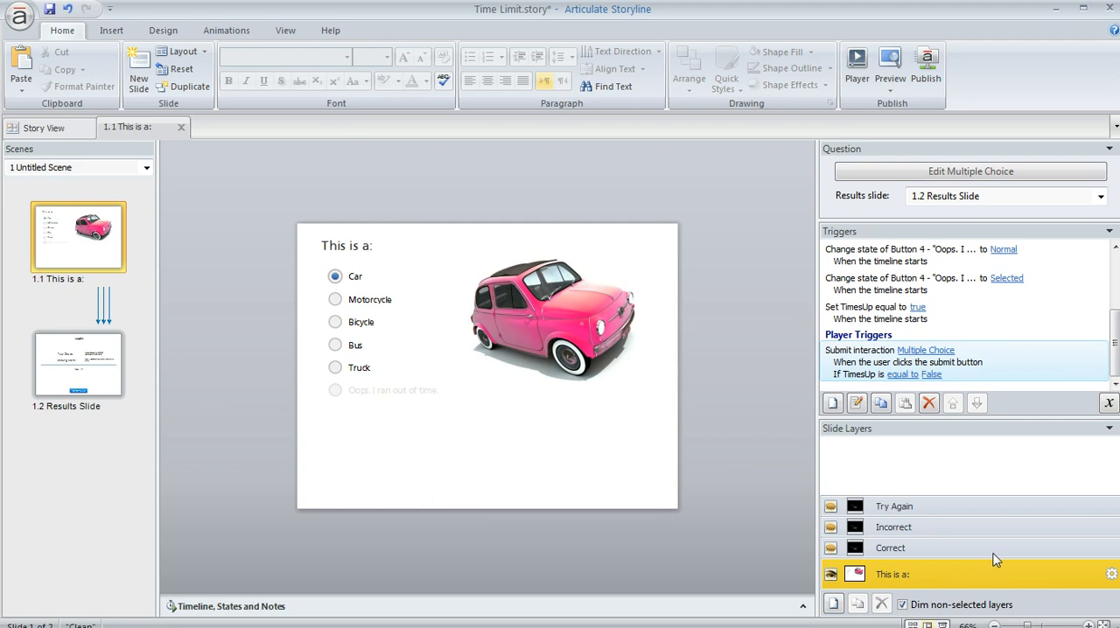
mouse_move(1025, 584)
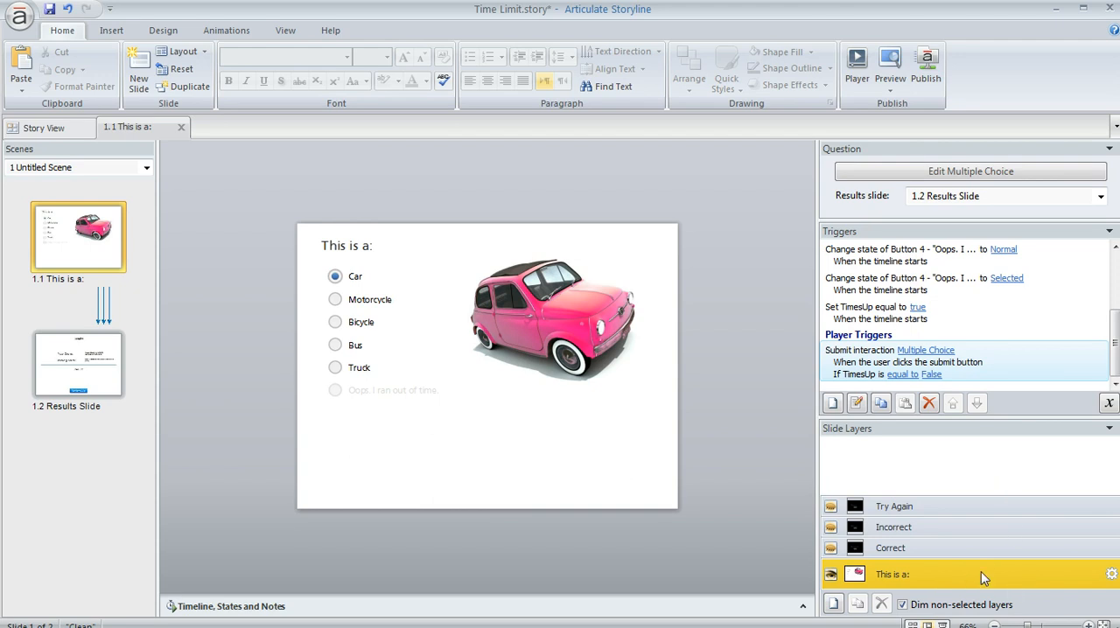
Inspect the Try Again, Correct and Incorrect feedback layers in the Slide Layers panel.
left_click(892, 505)
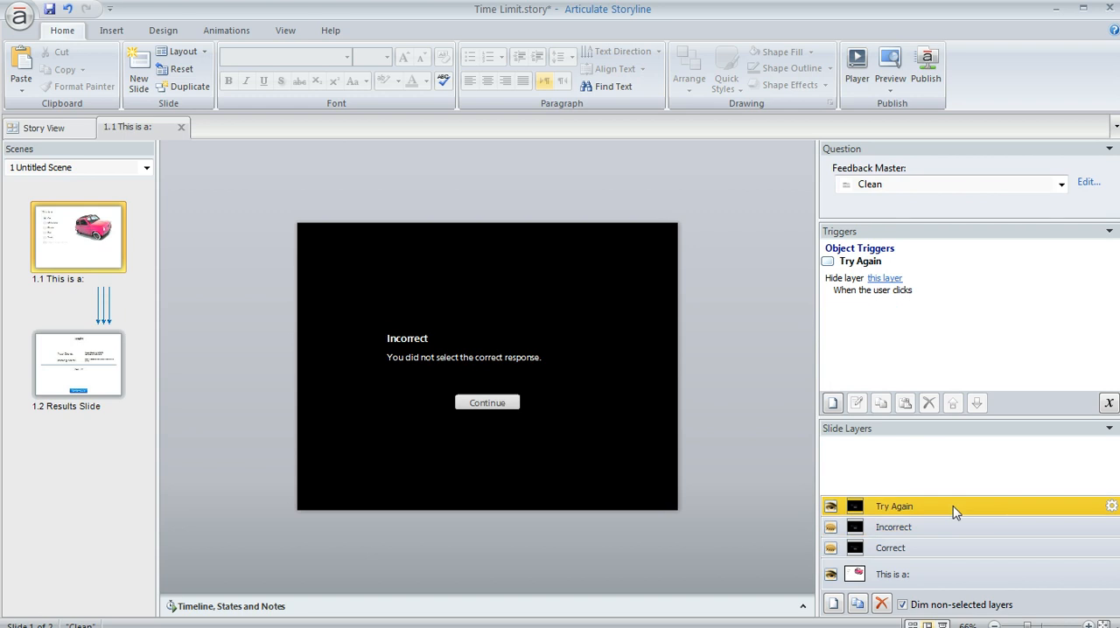
left_click(889, 546)
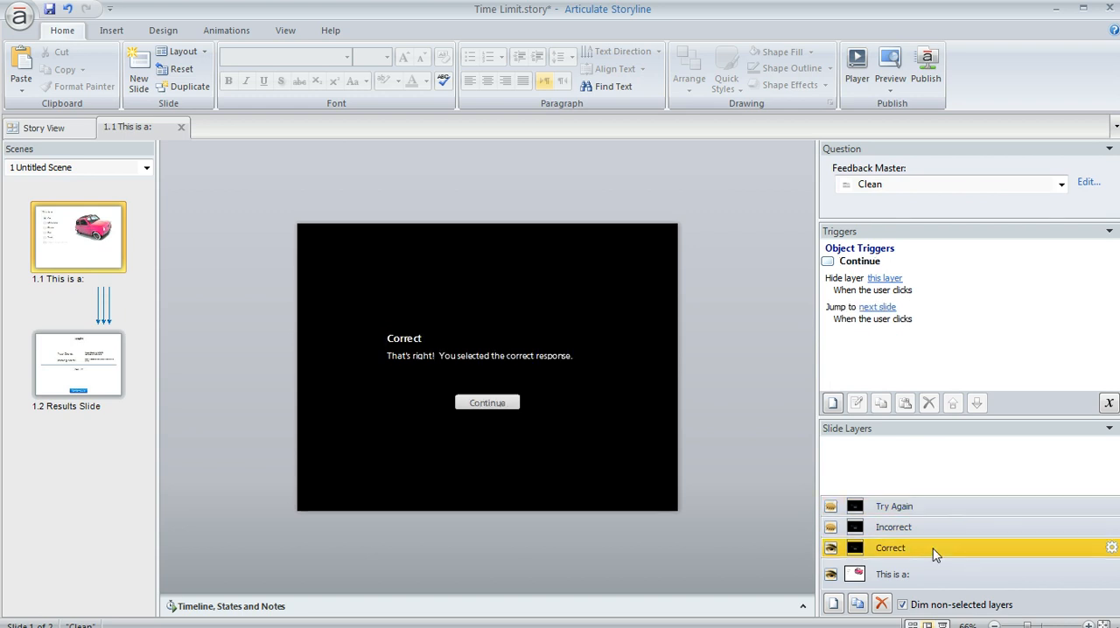
mouse_move(945, 531)
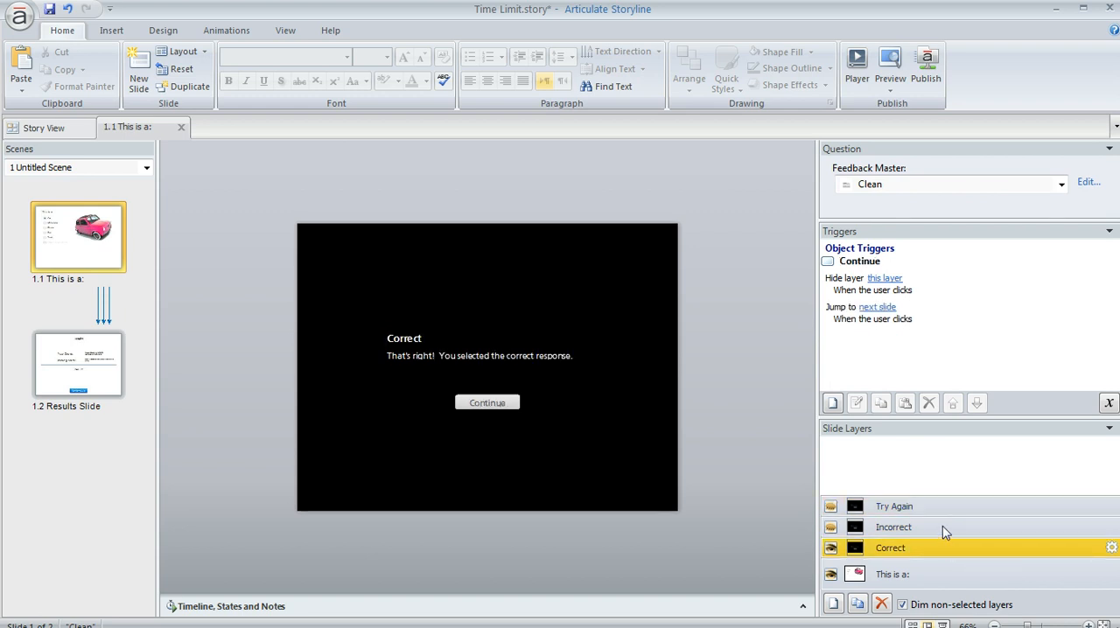
left_click(892, 506)
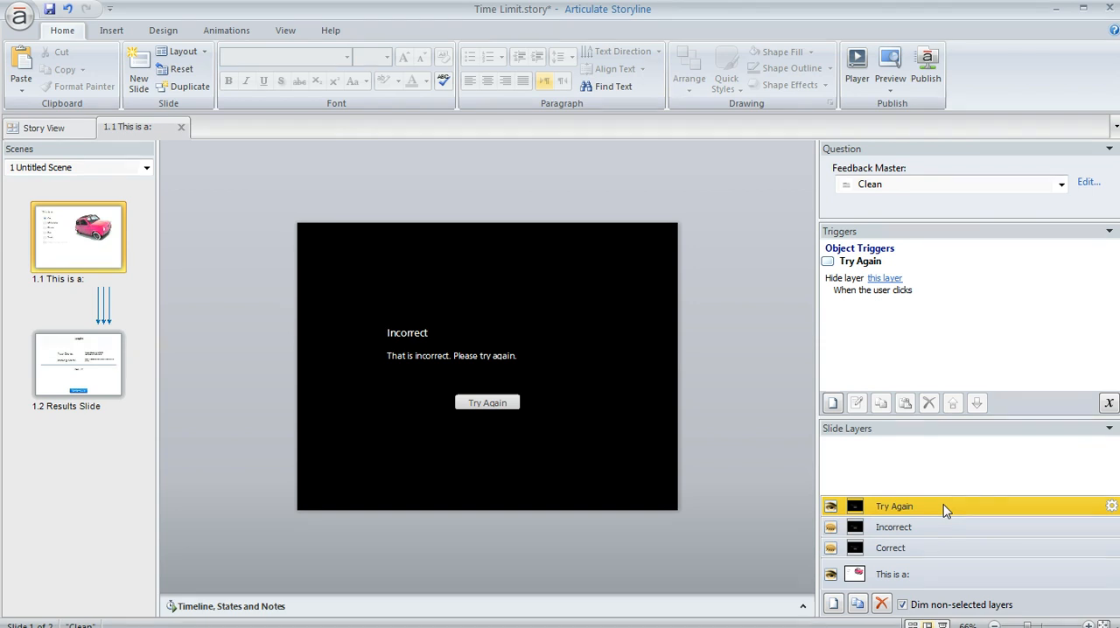
mouse_move(584, 273)
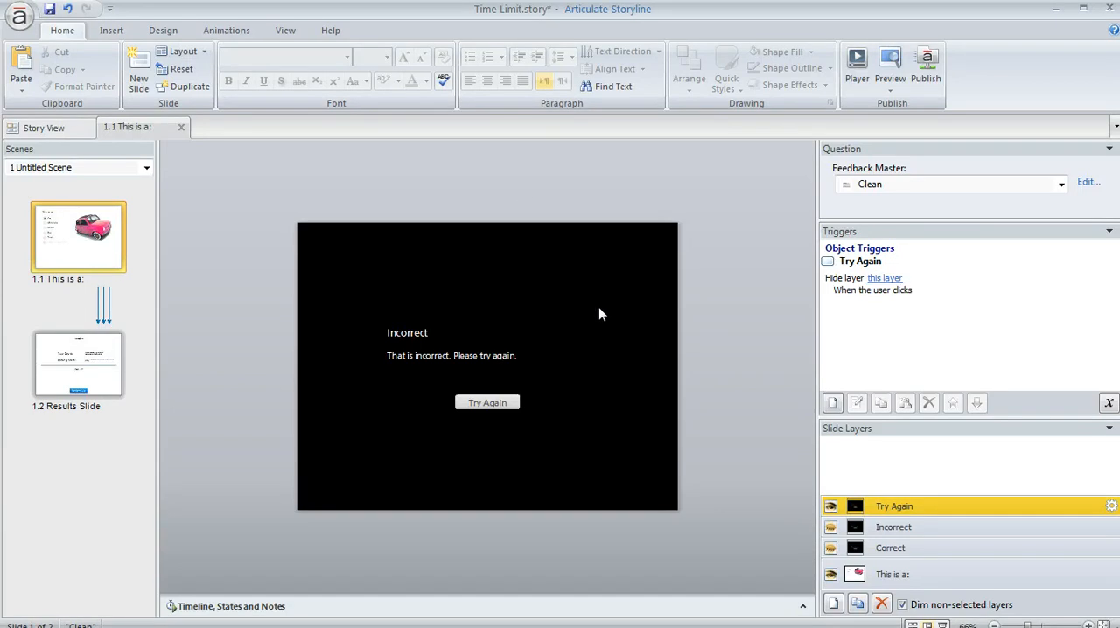
mouse_move(549, 438)
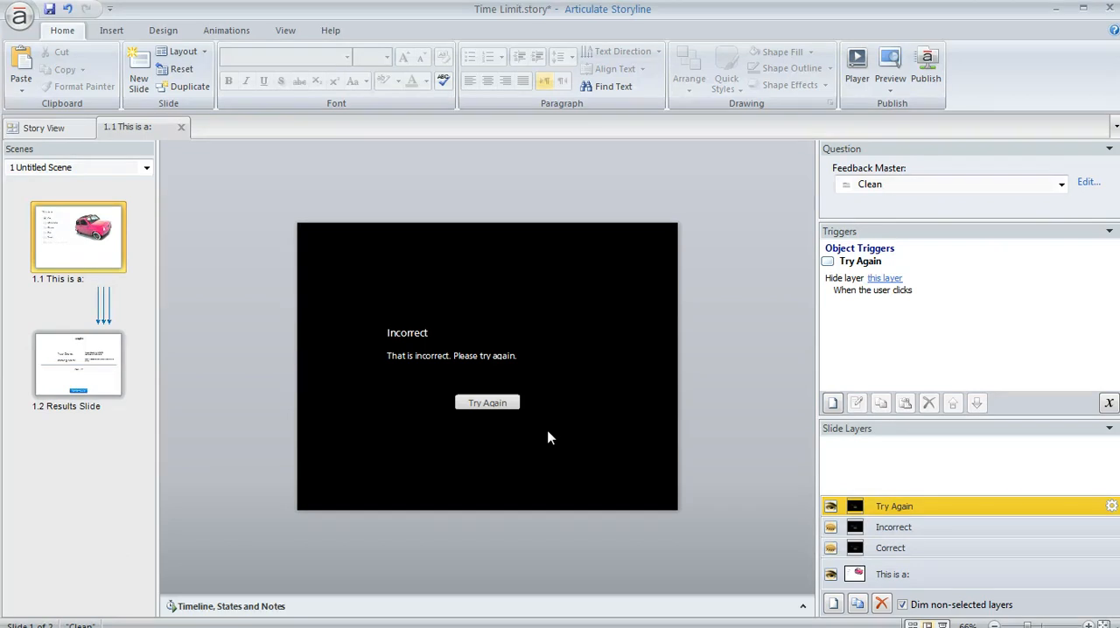
mouse_move(429, 305)
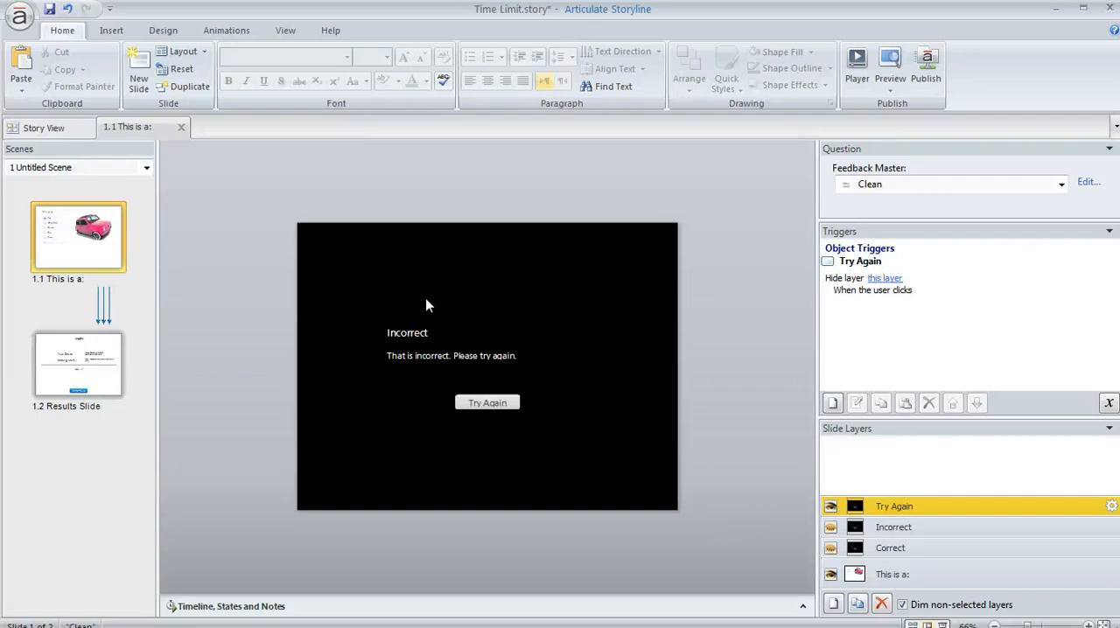
mouse_move(388, 427)
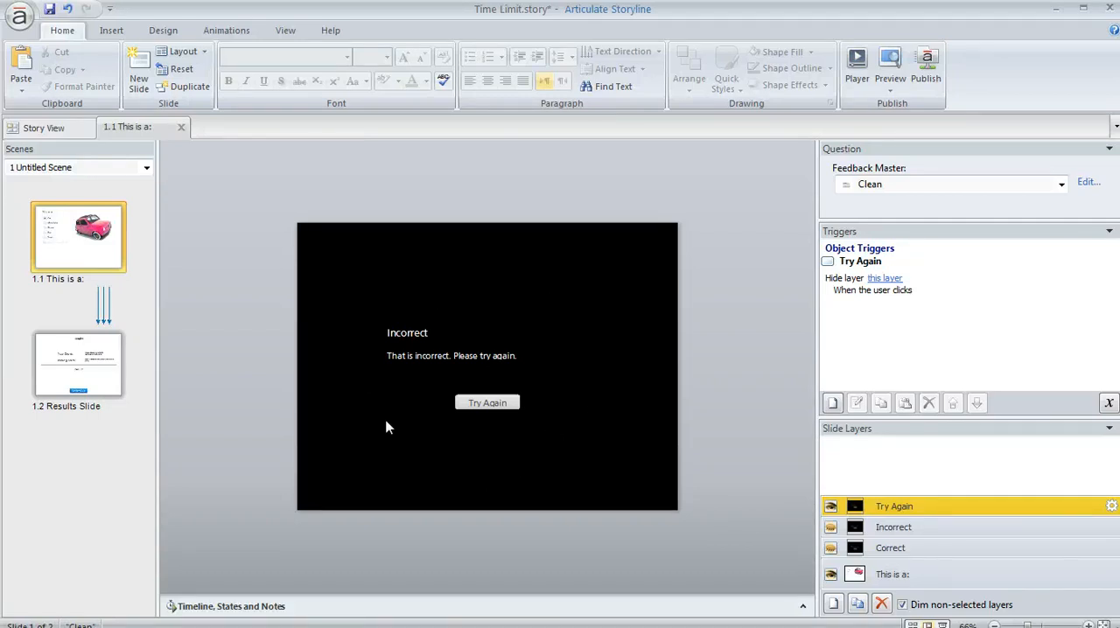
mouse_move(358, 447)
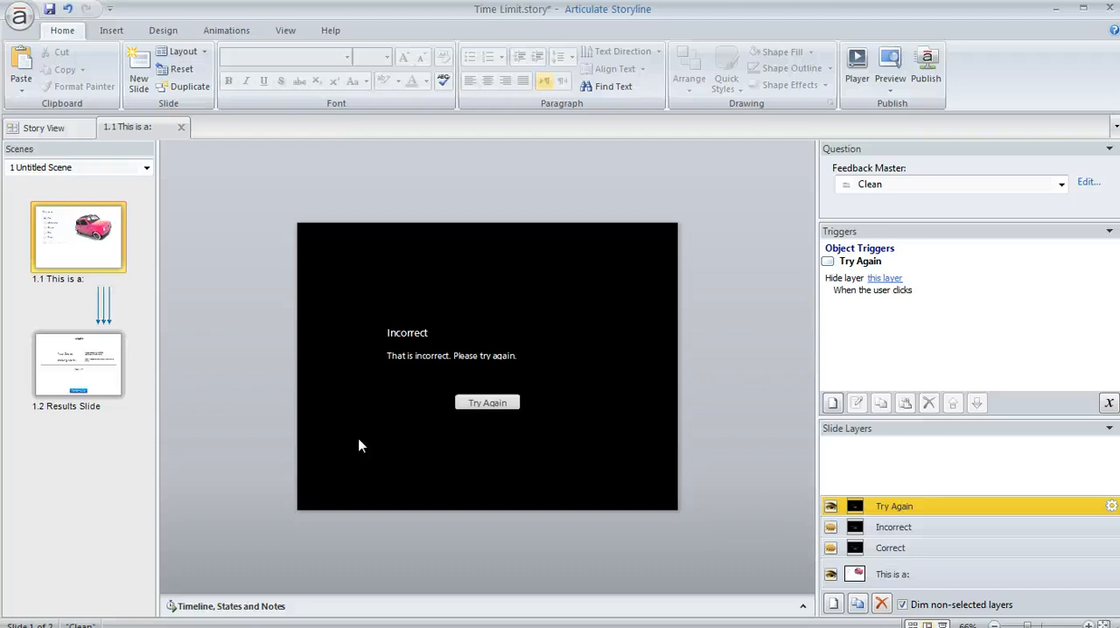
mouse_move(381, 414)
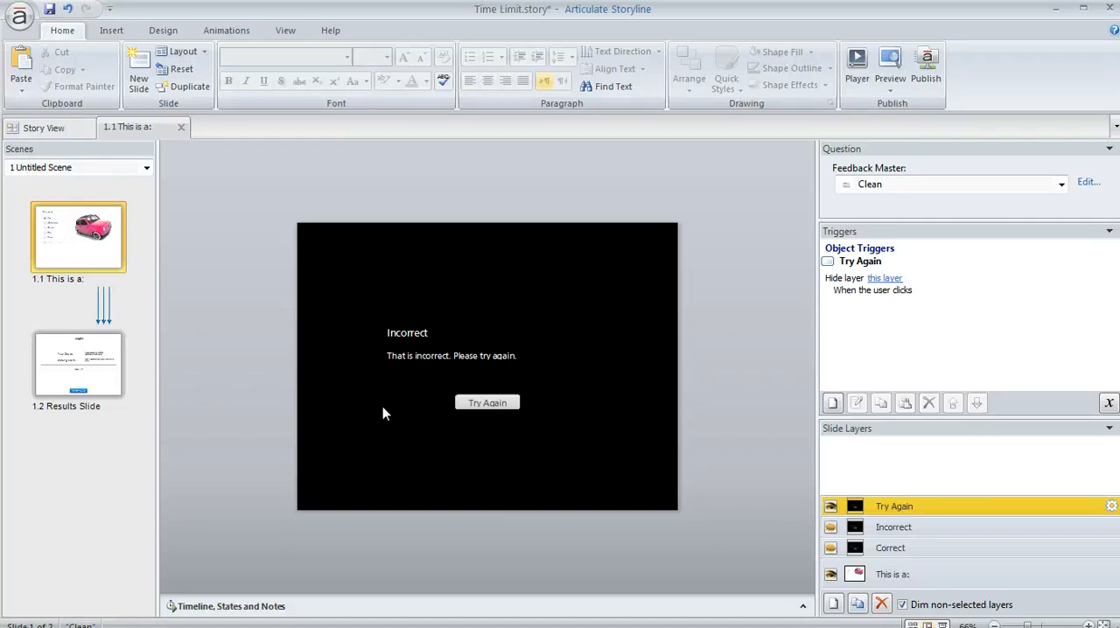
mouse_move(577, 378)
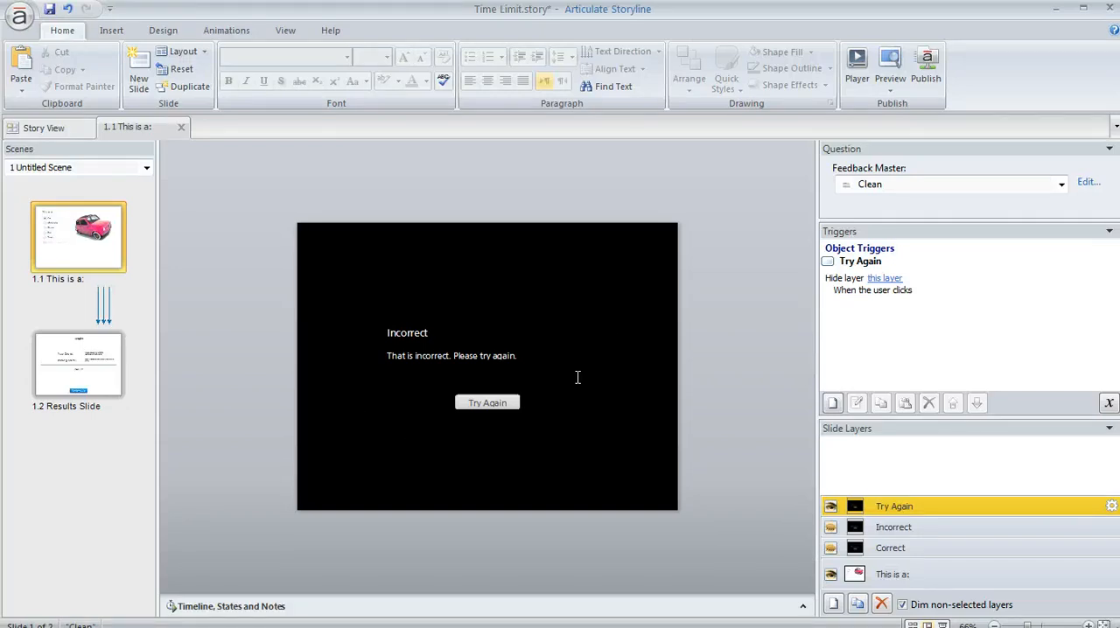
mouse_move(504, 255)
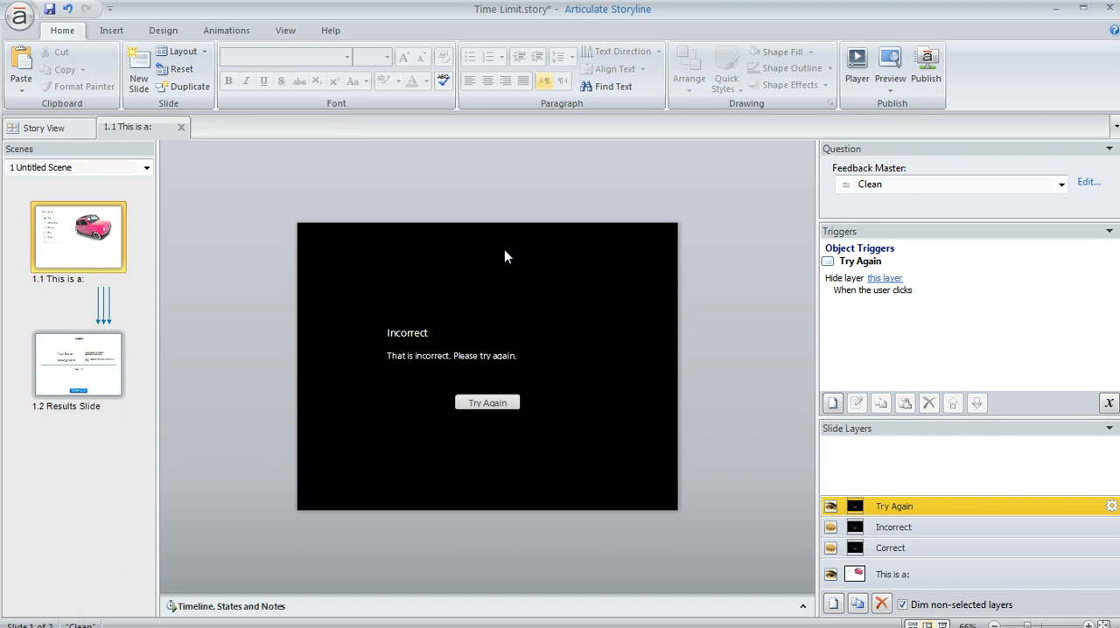
mouse_move(587, 322)
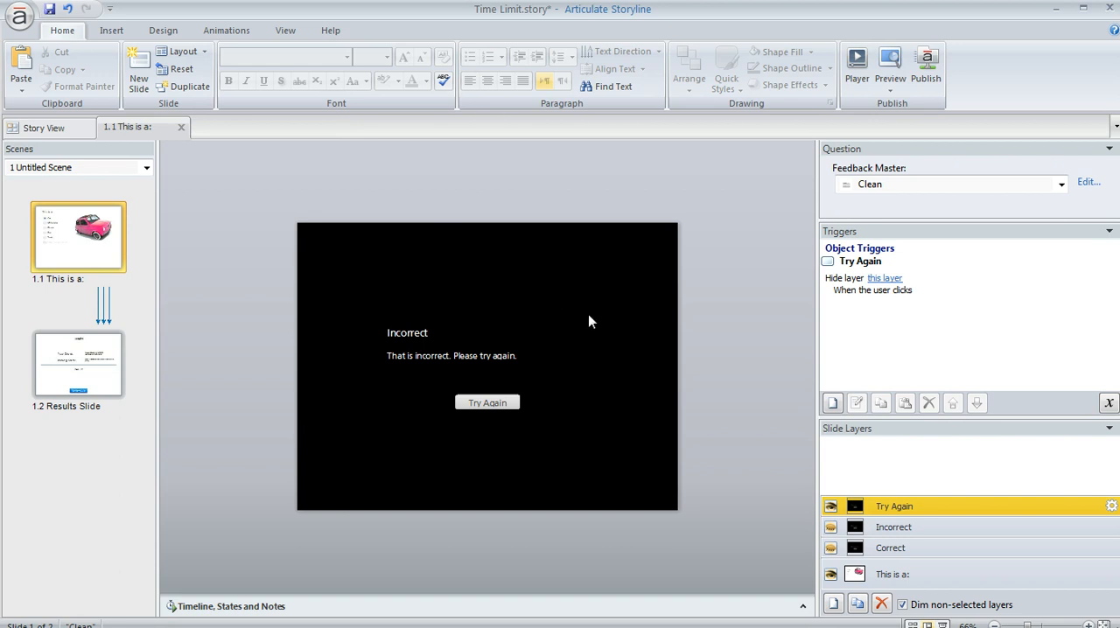
Return to the 'This is a:' base layer and select the out-of-time radio button choice.
left_click(892, 573)
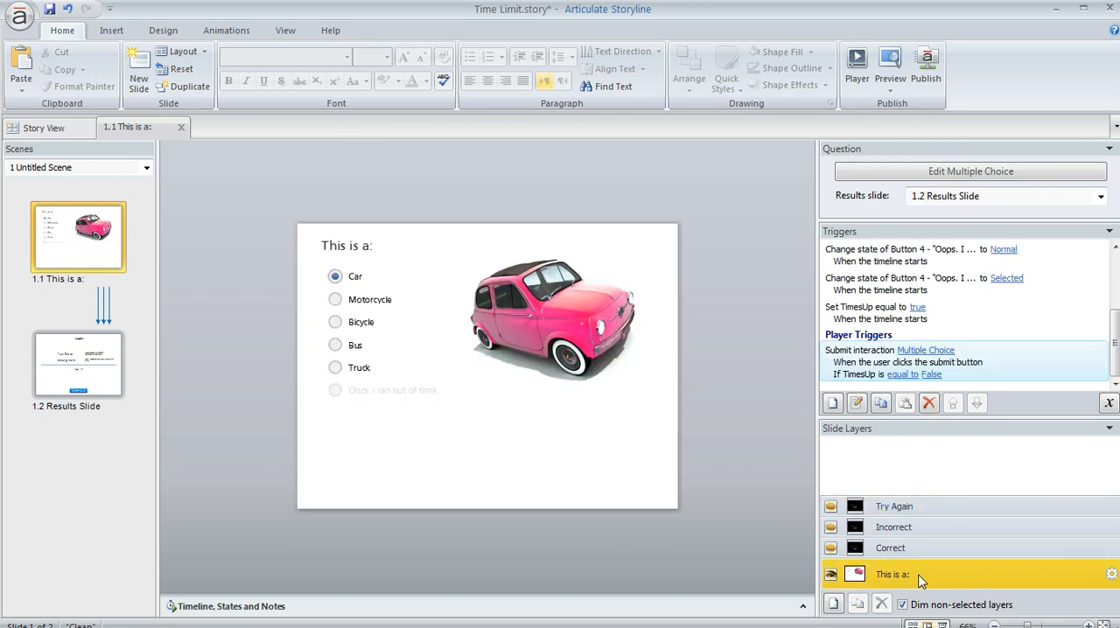
mouse_move(567, 478)
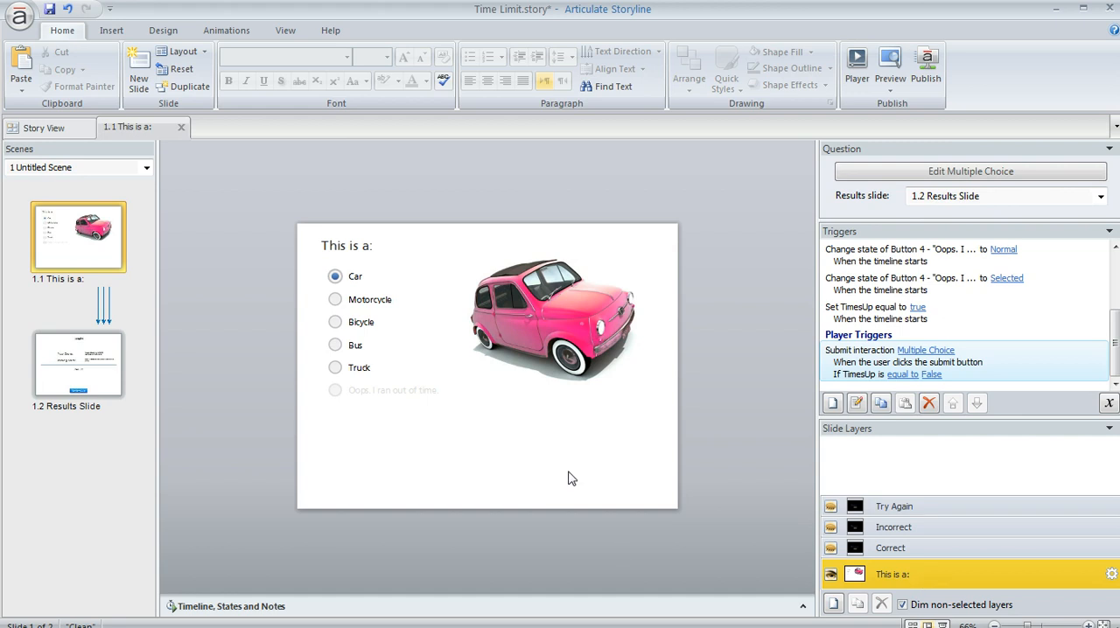
left_click(393, 388)
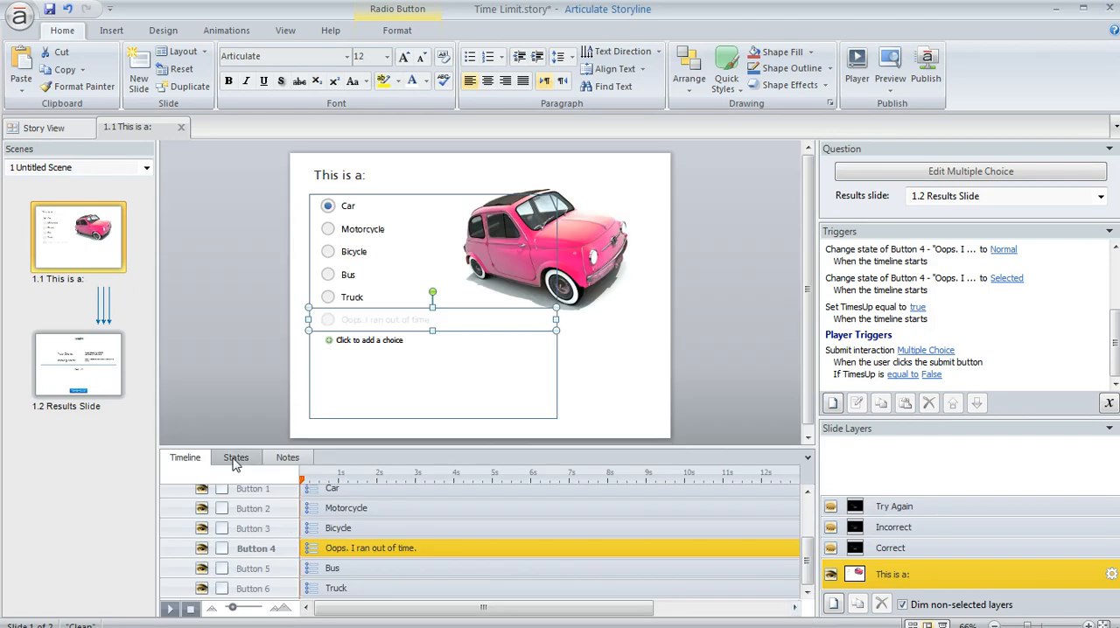
Show Button 4's states with its Hidden initial state, then return to the timeline listing.
left_click(234, 456)
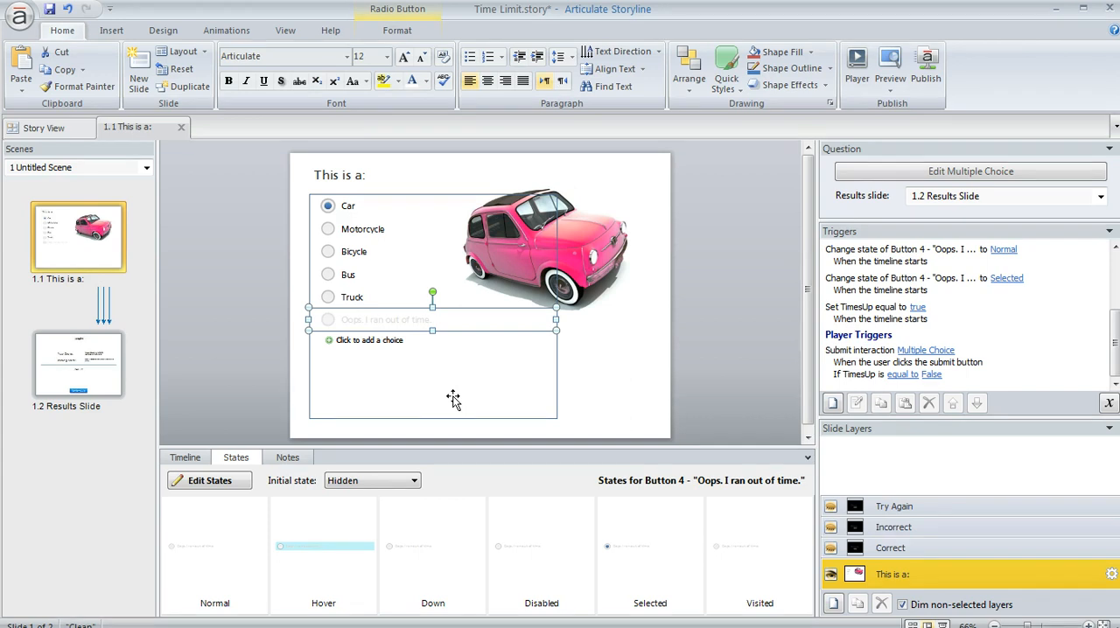
left_click(186, 456)
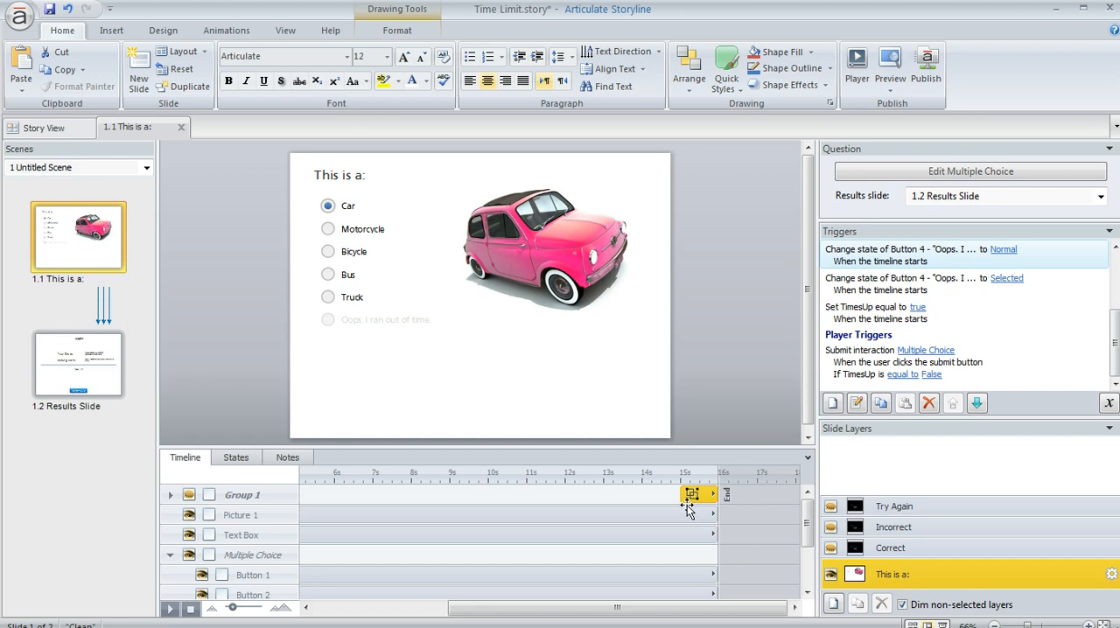
mouse_move(189, 511)
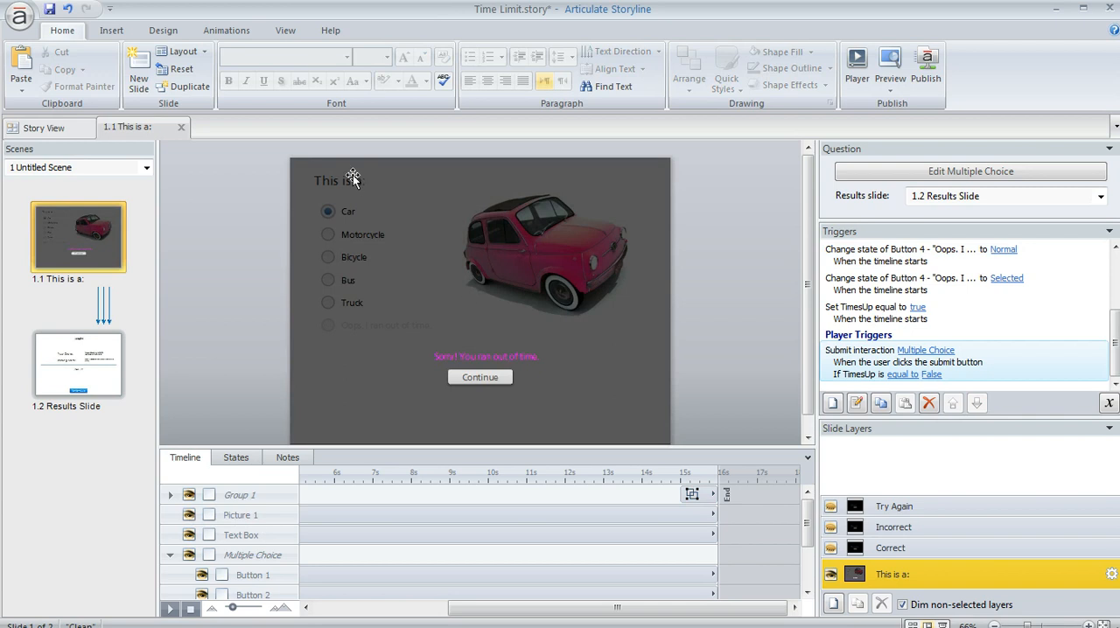
left_click(353, 179)
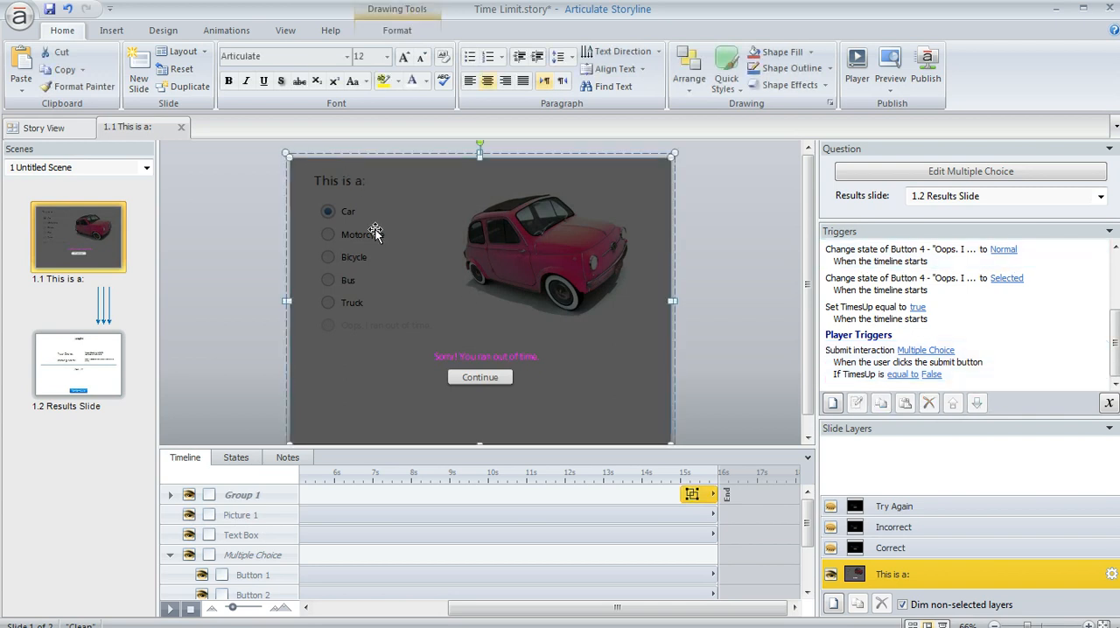
left_click(486, 357)
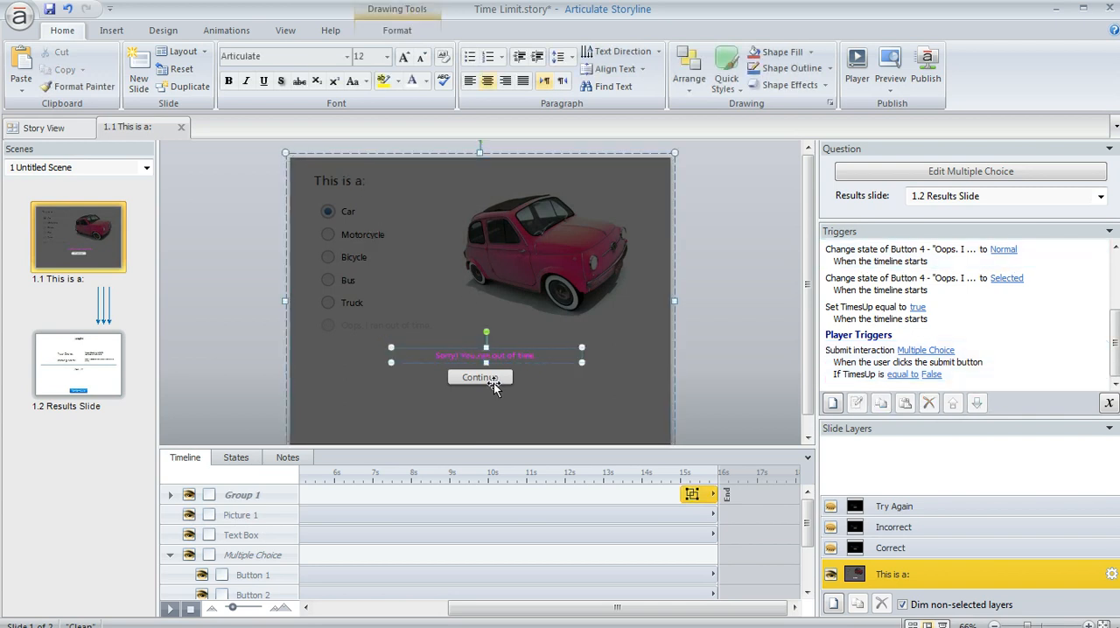
left_click(479, 377)
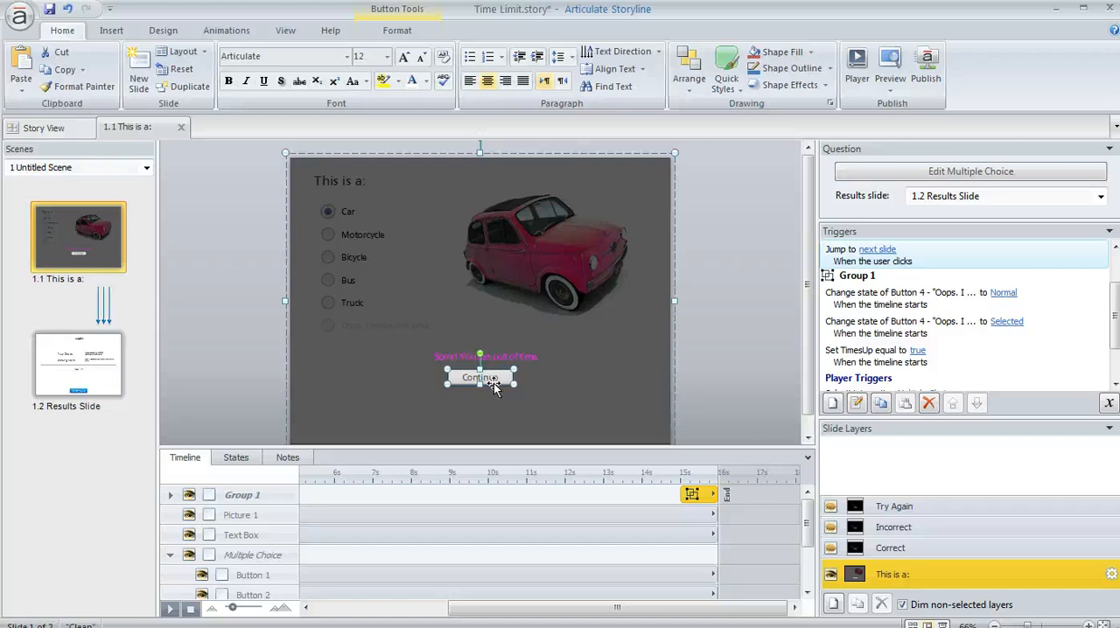
mouse_move(406, 366)
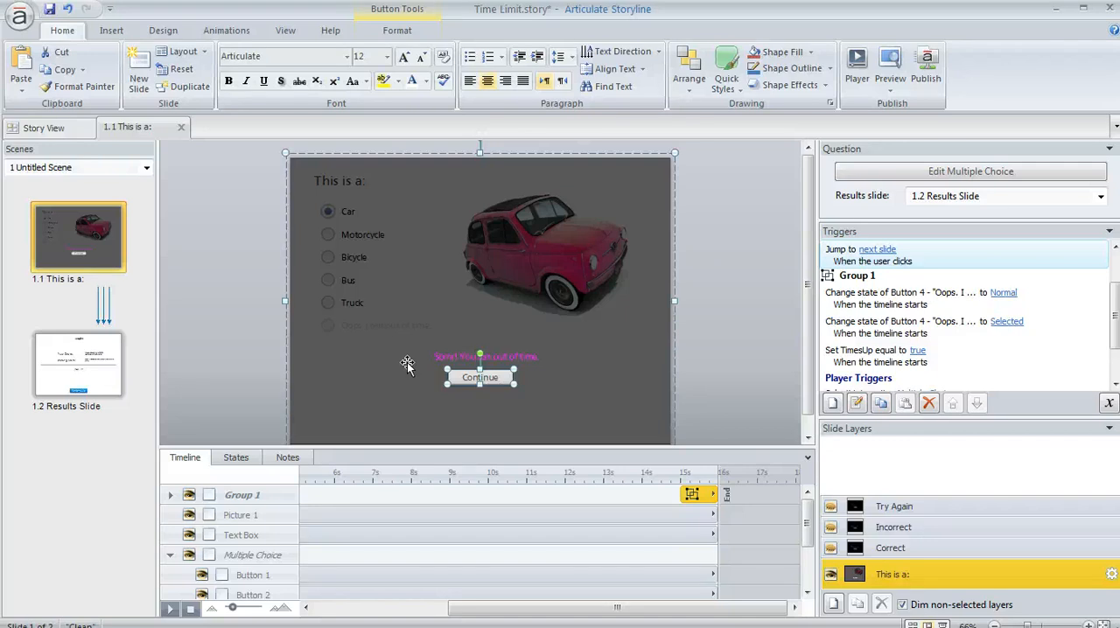
mouse_move(378, 367)
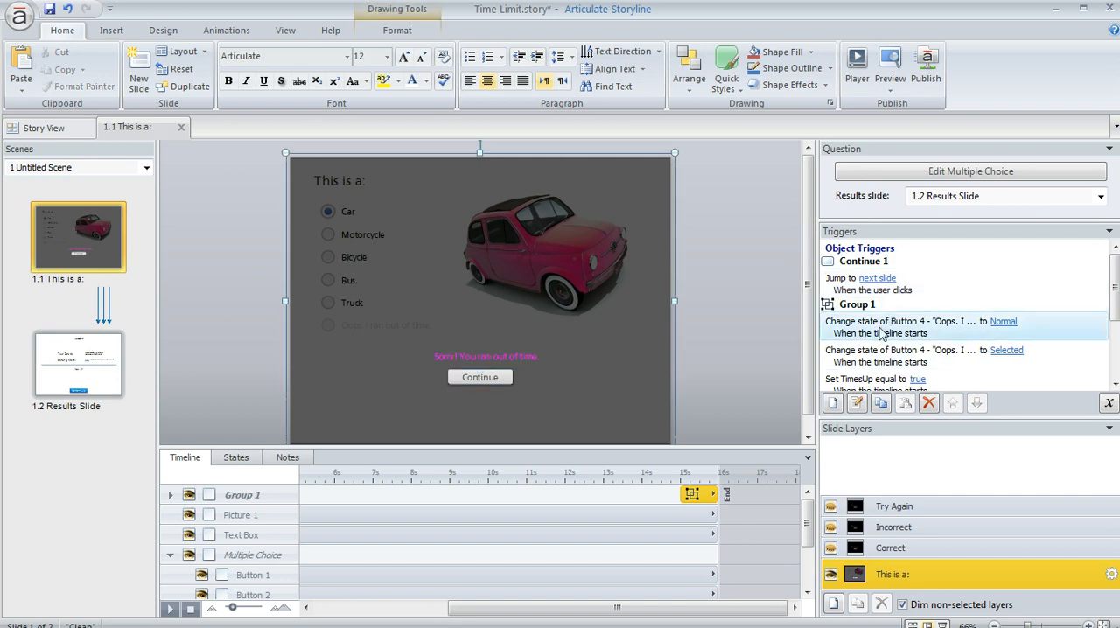
mouse_move(936, 336)
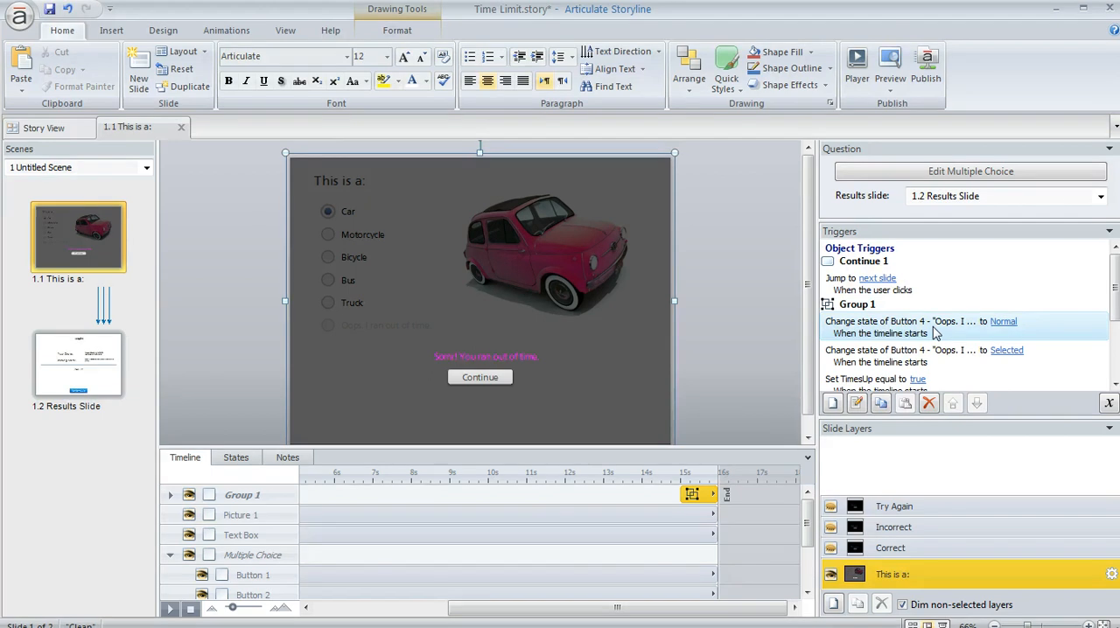
mouse_move(1001, 327)
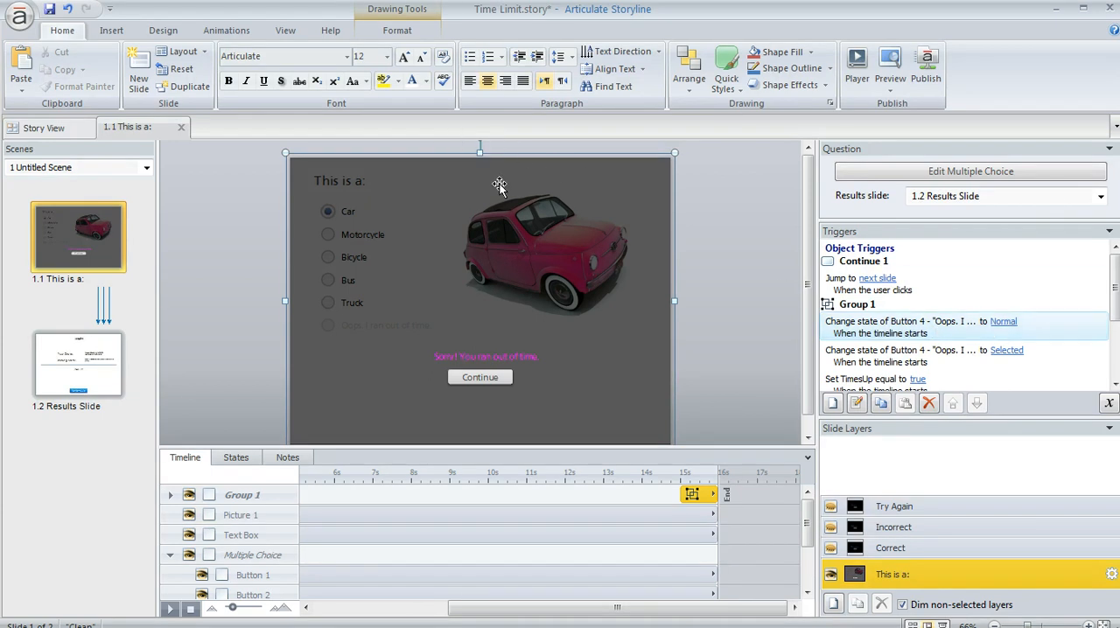
mouse_move(483, 180)
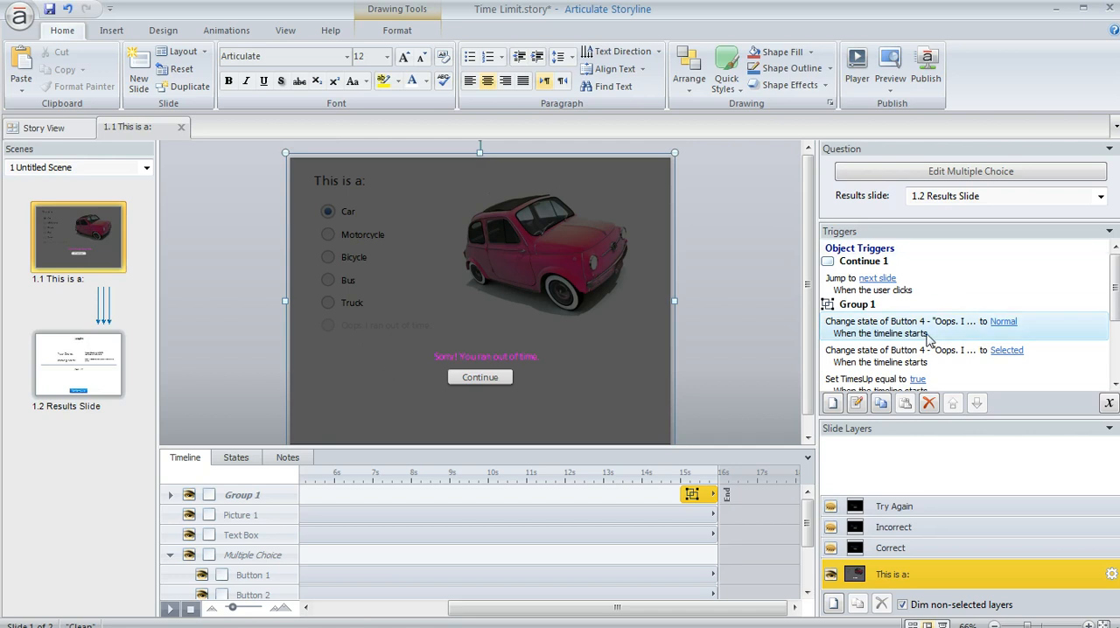
left_click(923, 357)
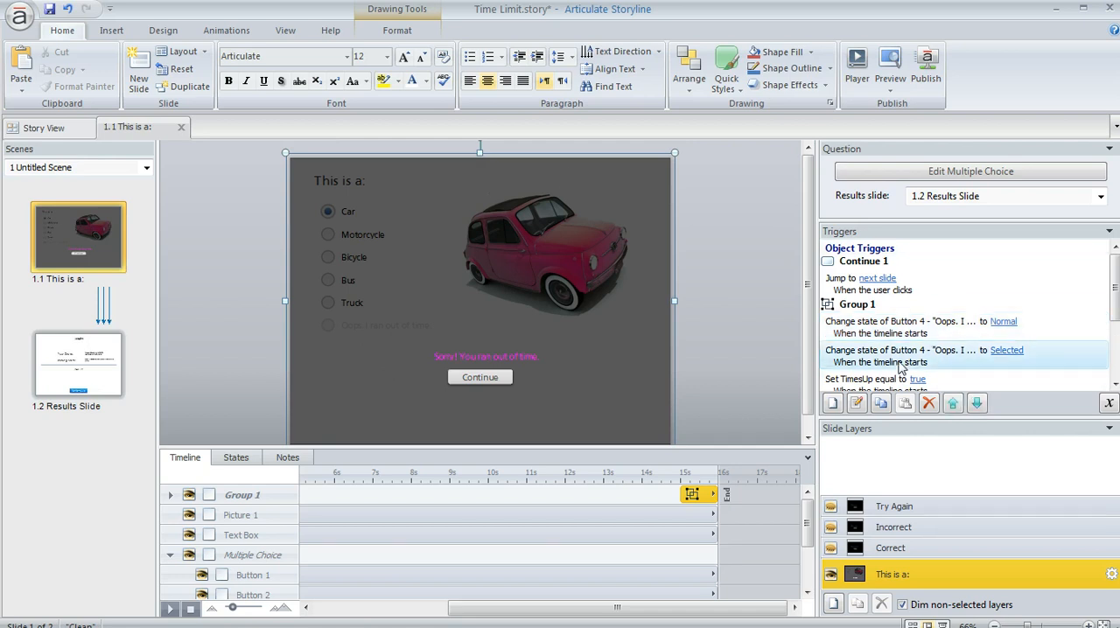
mouse_move(931, 355)
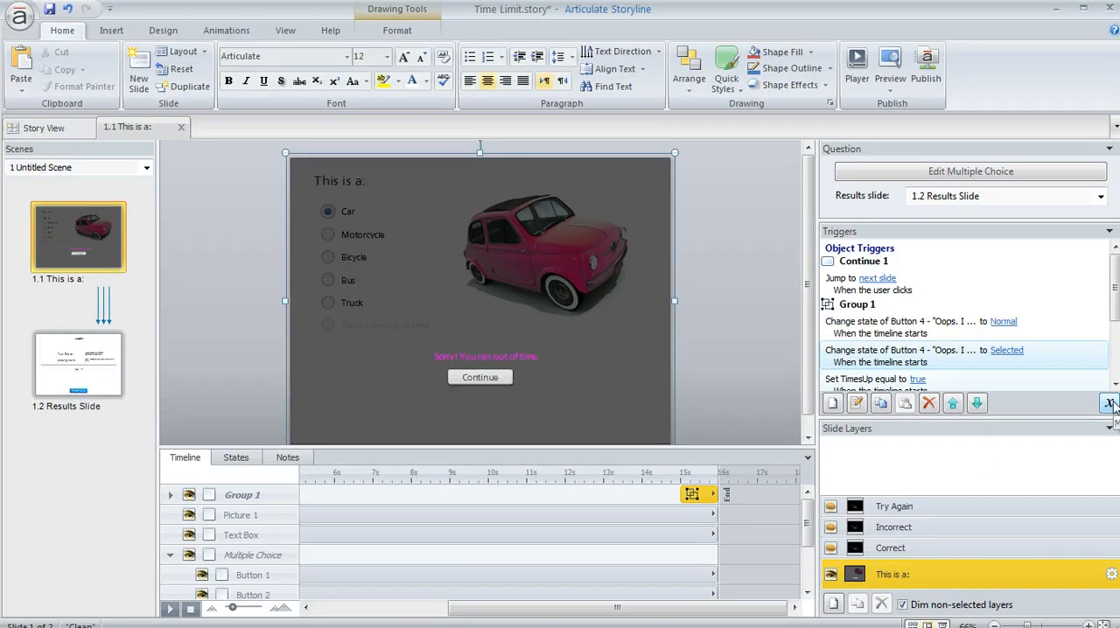
Bring up the View ribbon options for reaching the slide master.
left_click(1109, 403)
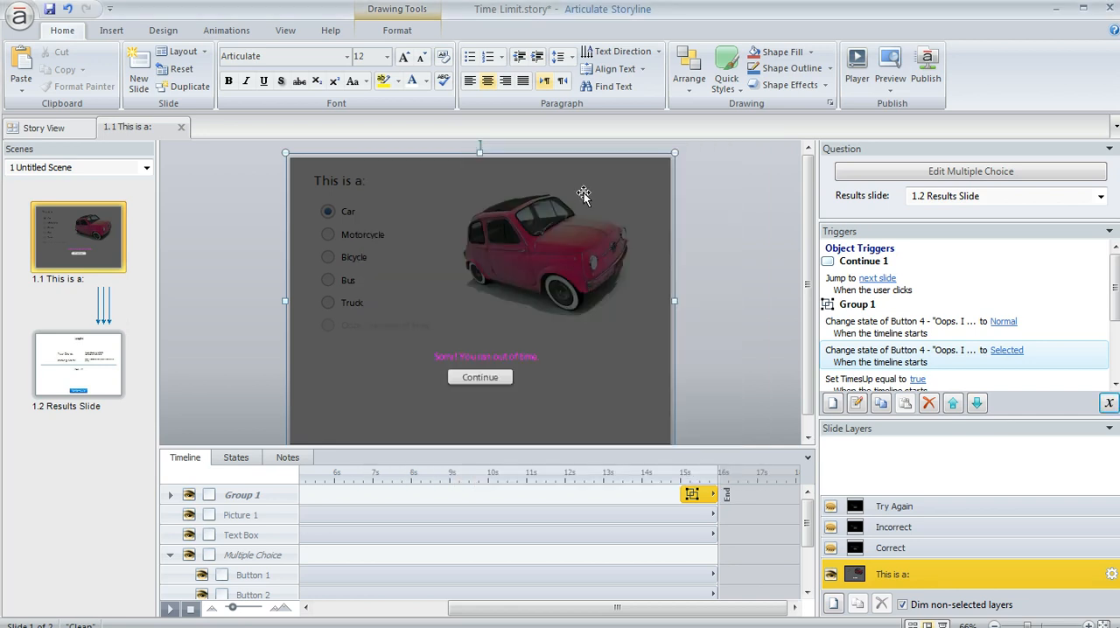
left_click(285, 30)
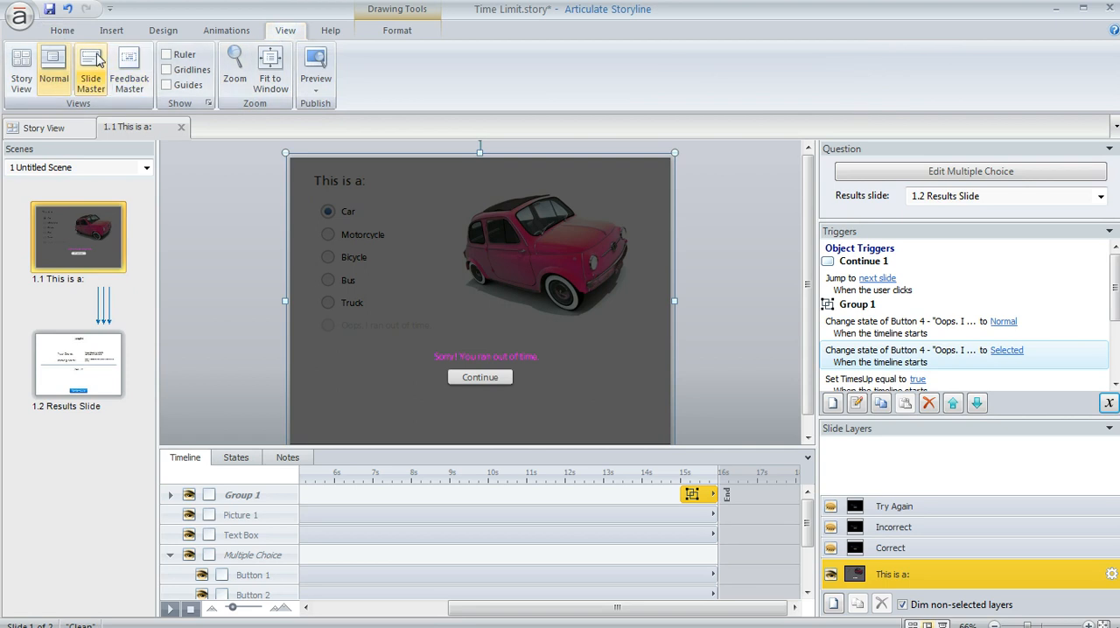
left_click(91, 70)
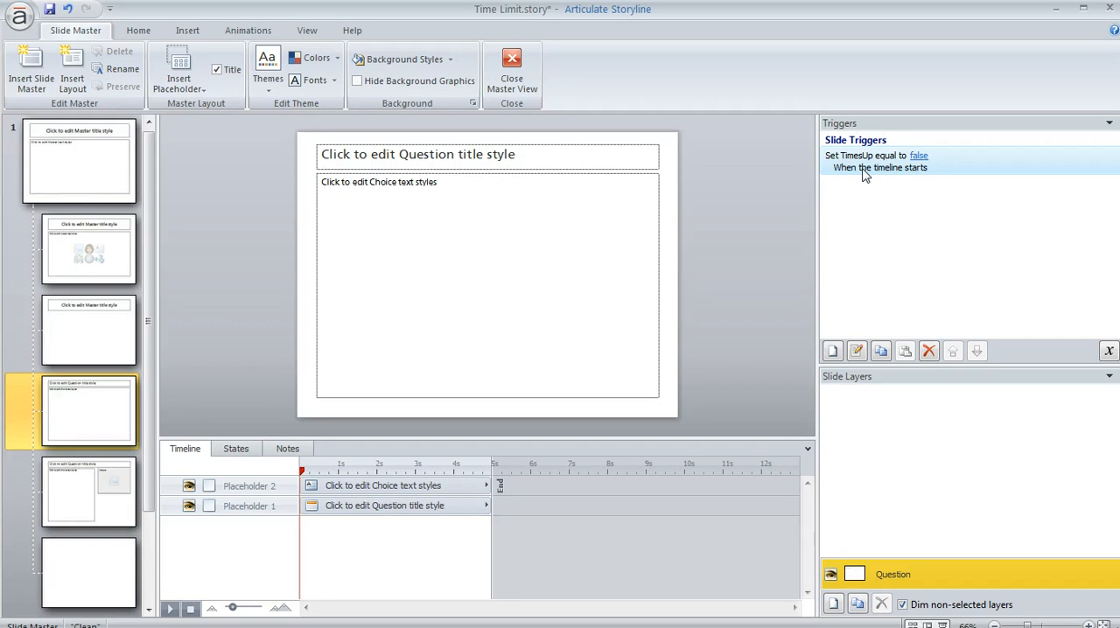
mouse_move(724, 229)
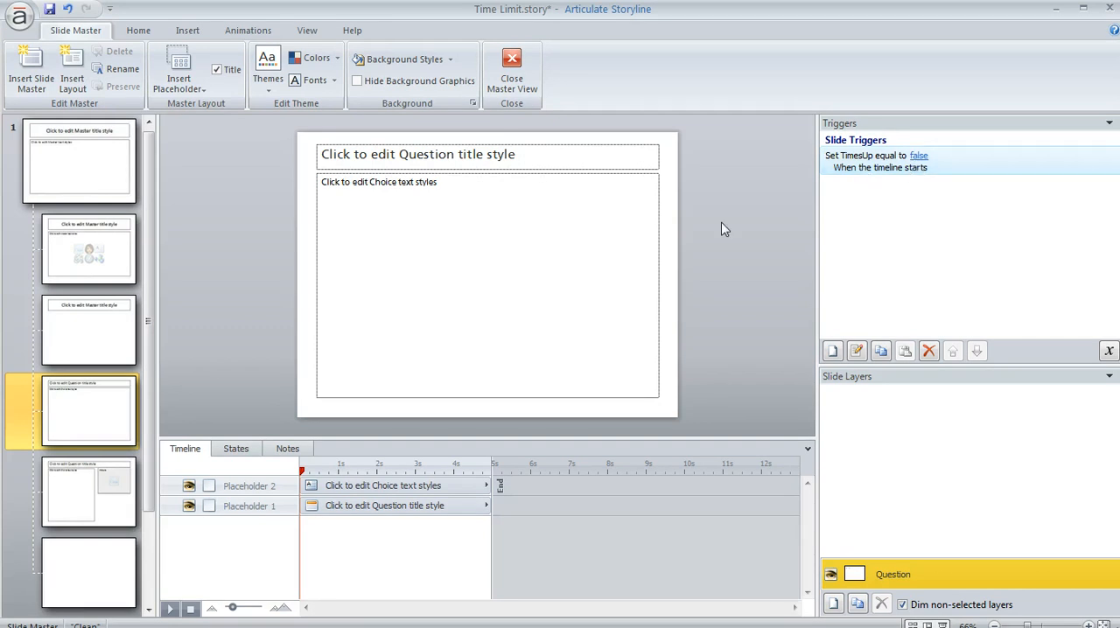
left_click(510, 72)
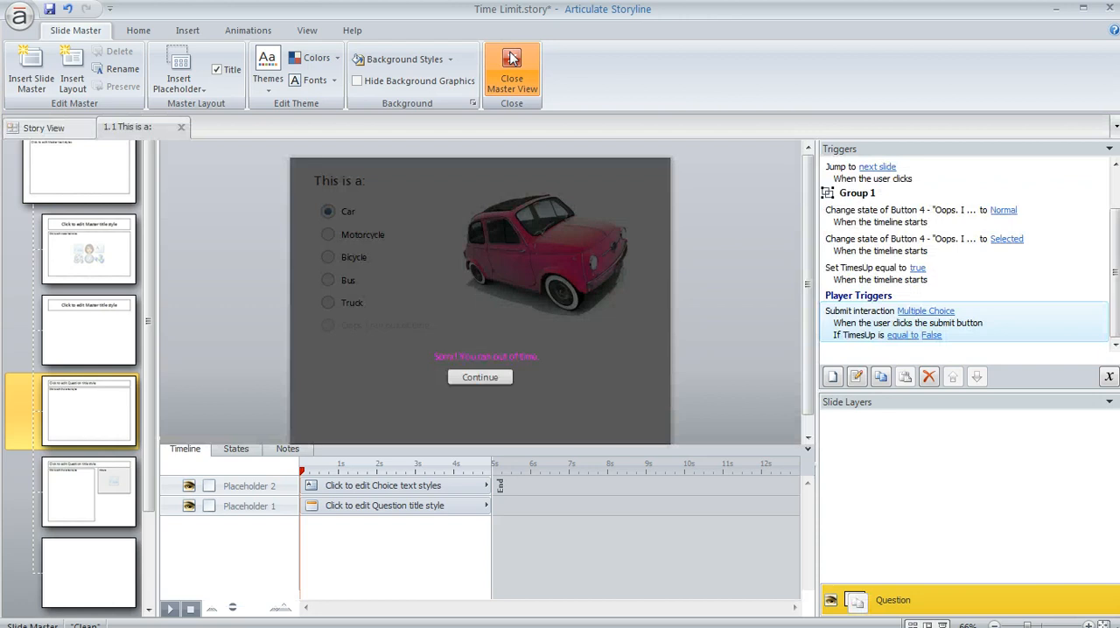
left_click(511, 72)
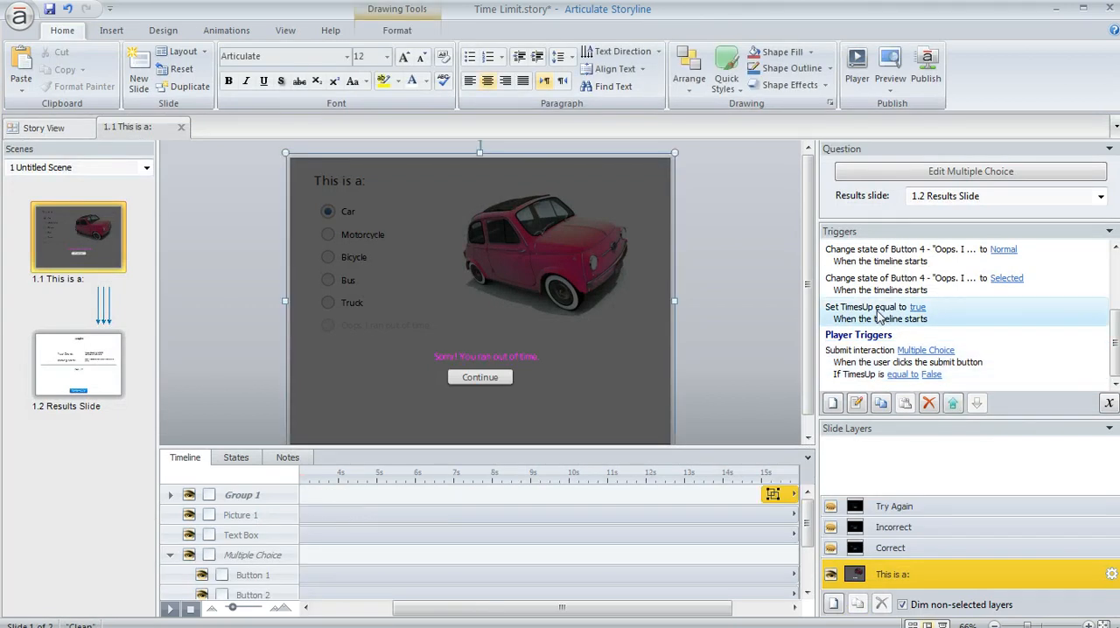
double_click(874, 306)
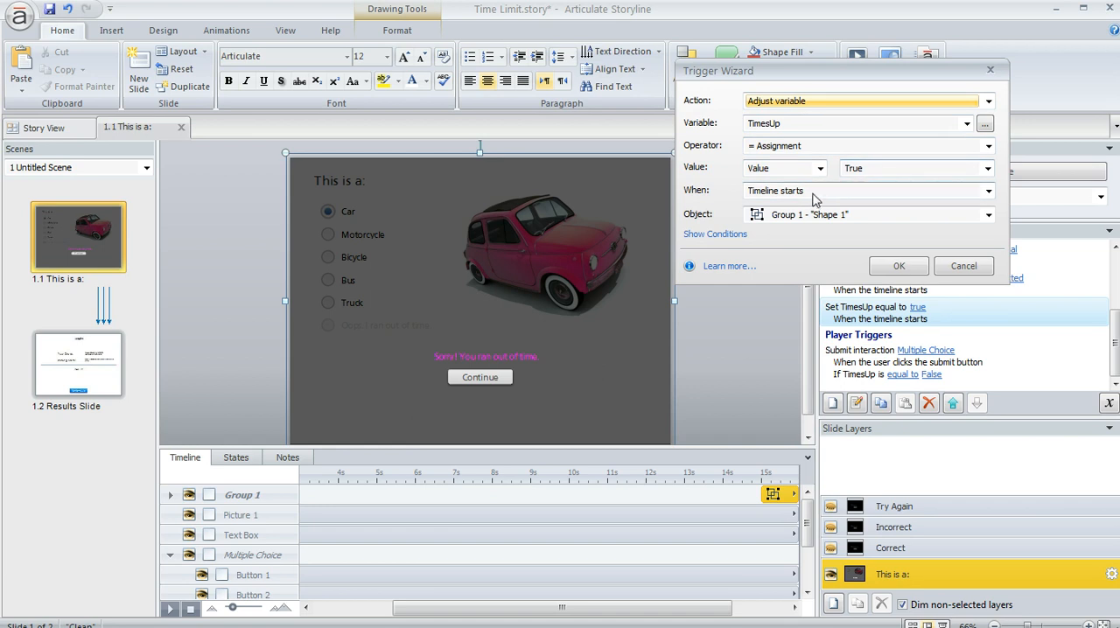
mouse_move(490, 177)
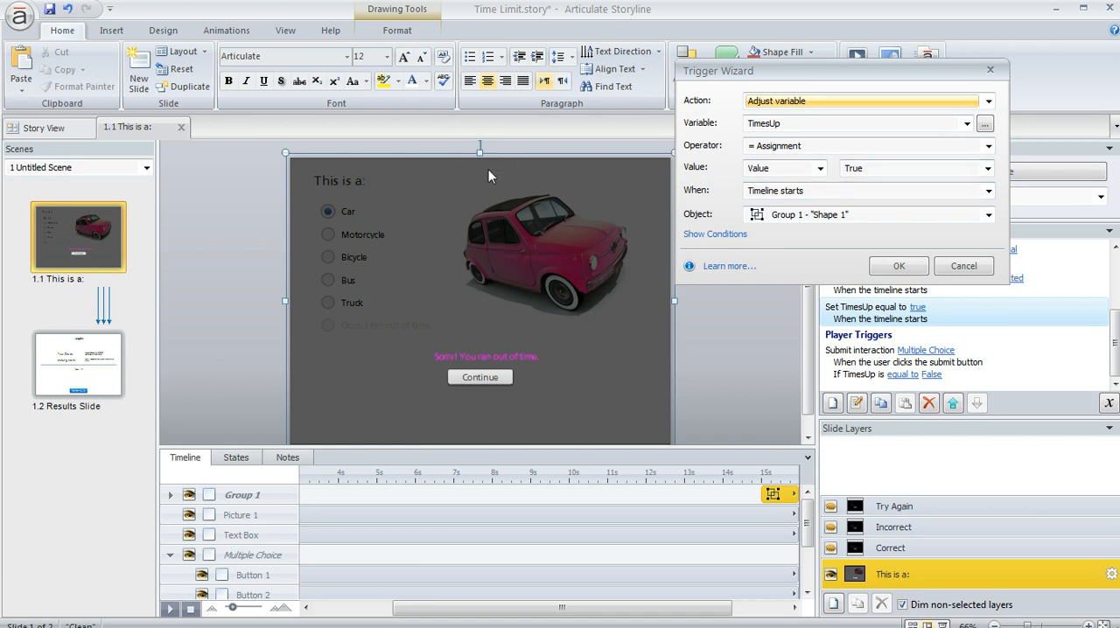
mouse_move(492, 167)
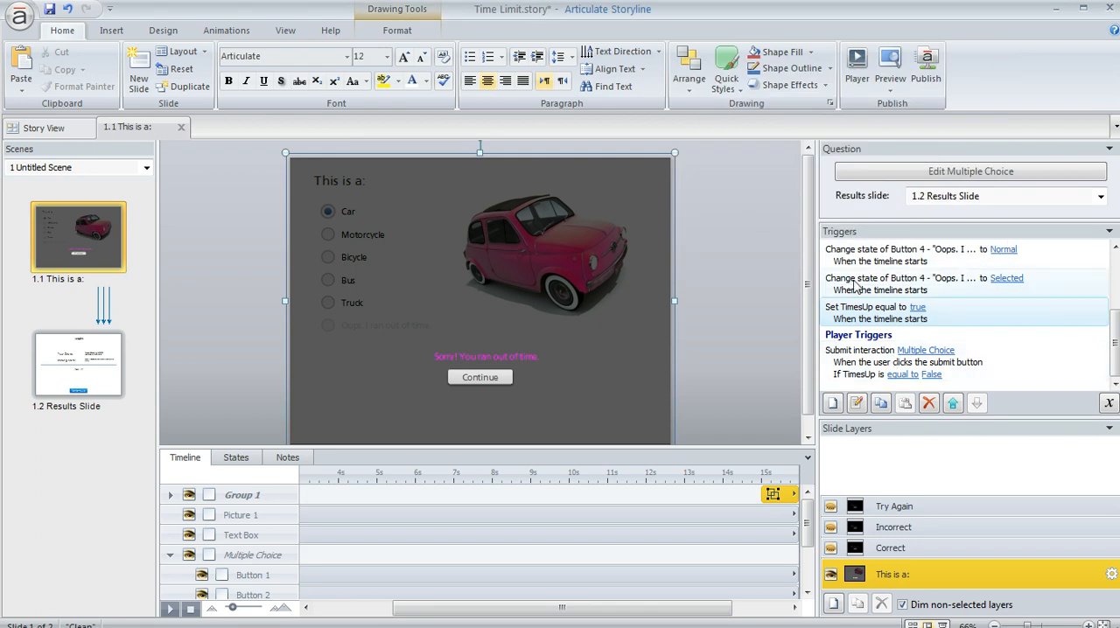
left_click(889, 66)
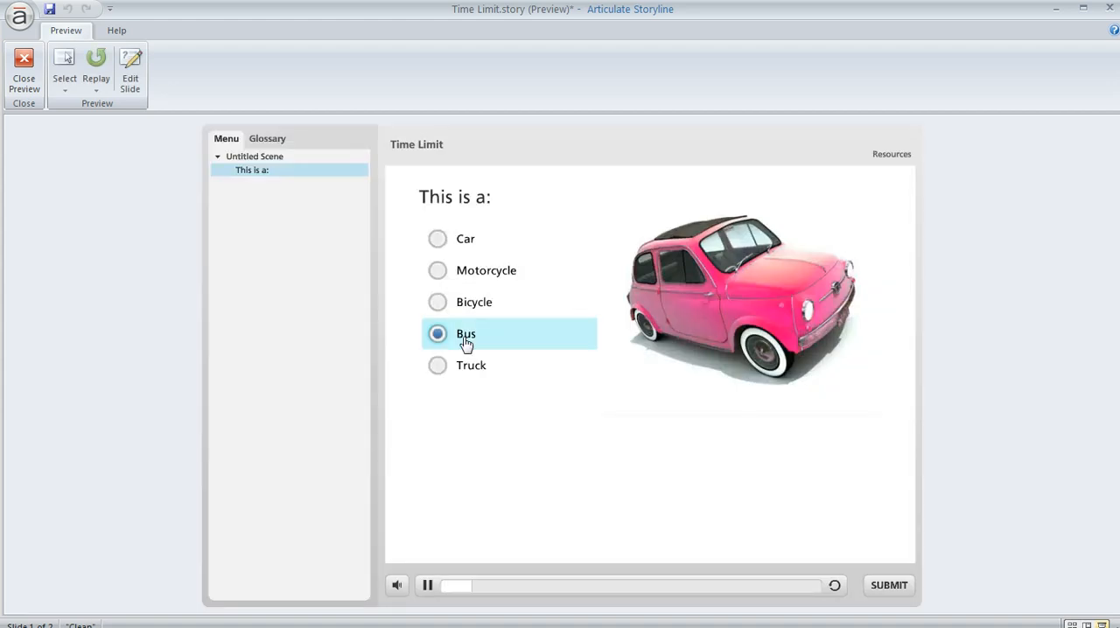
Submit Bus as the answer in preview and dismiss the incorrect feedback to try again.
left_click(889, 585)
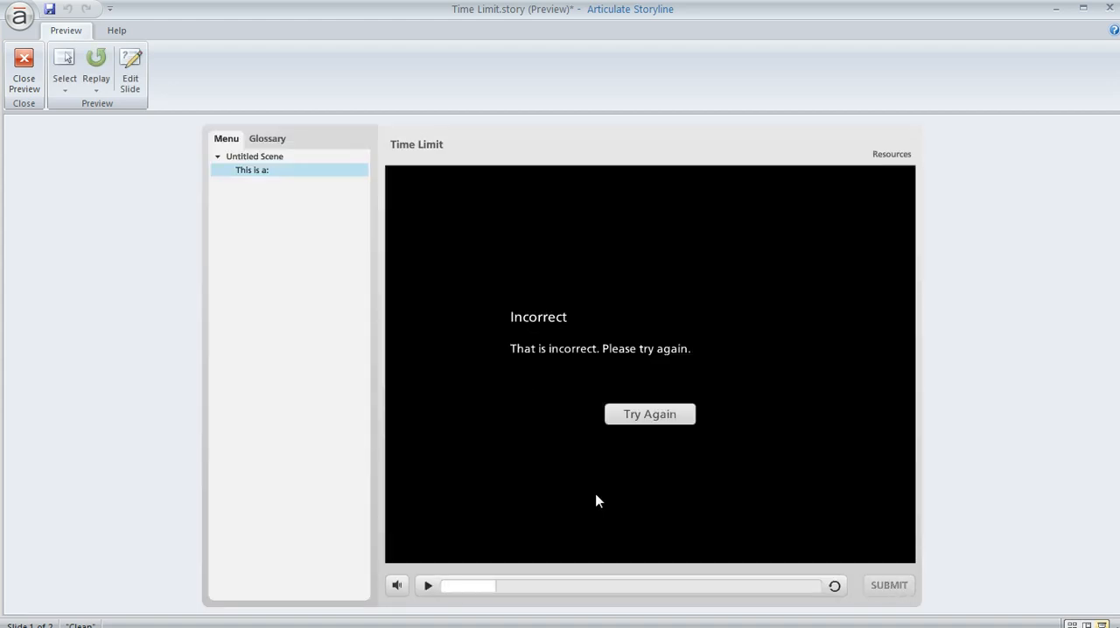
left_click(649, 415)
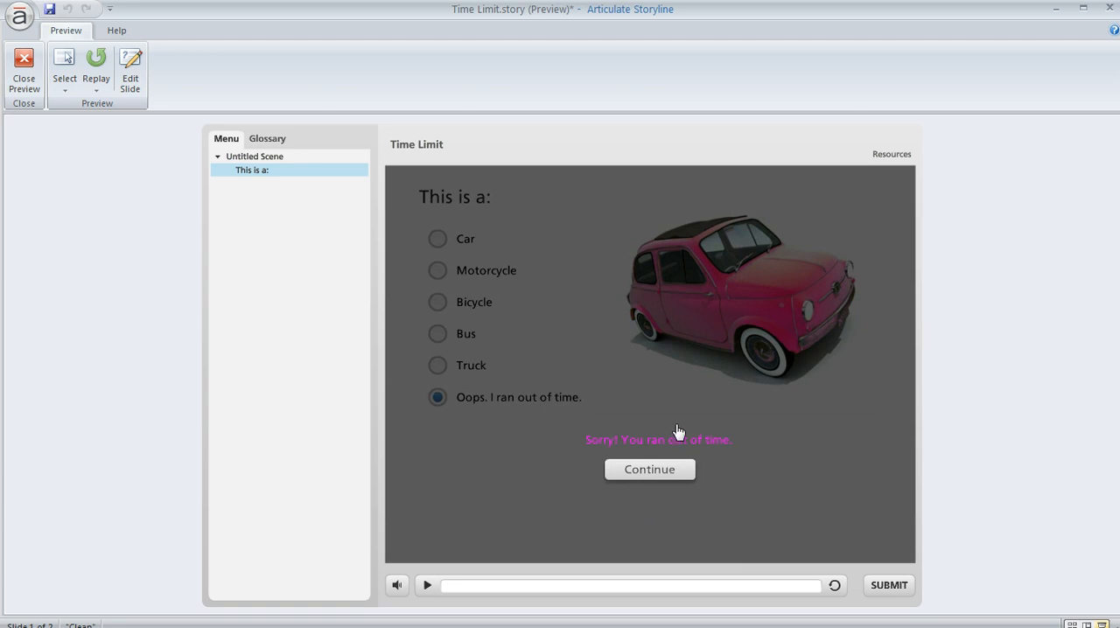
mouse_move(446, 422)
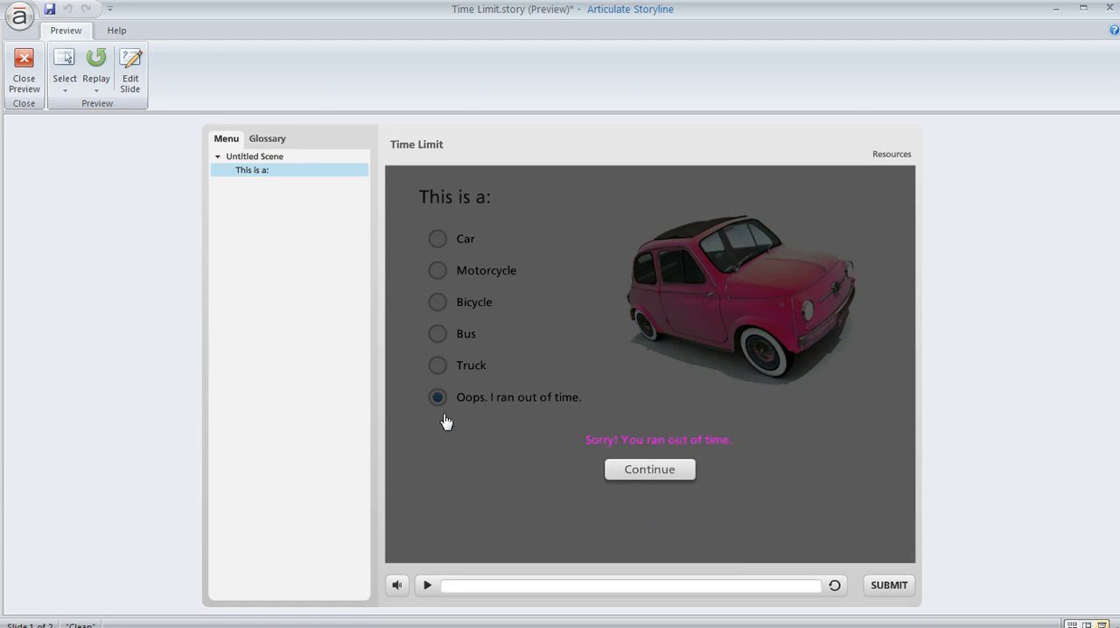
mouse_move(879, 591)
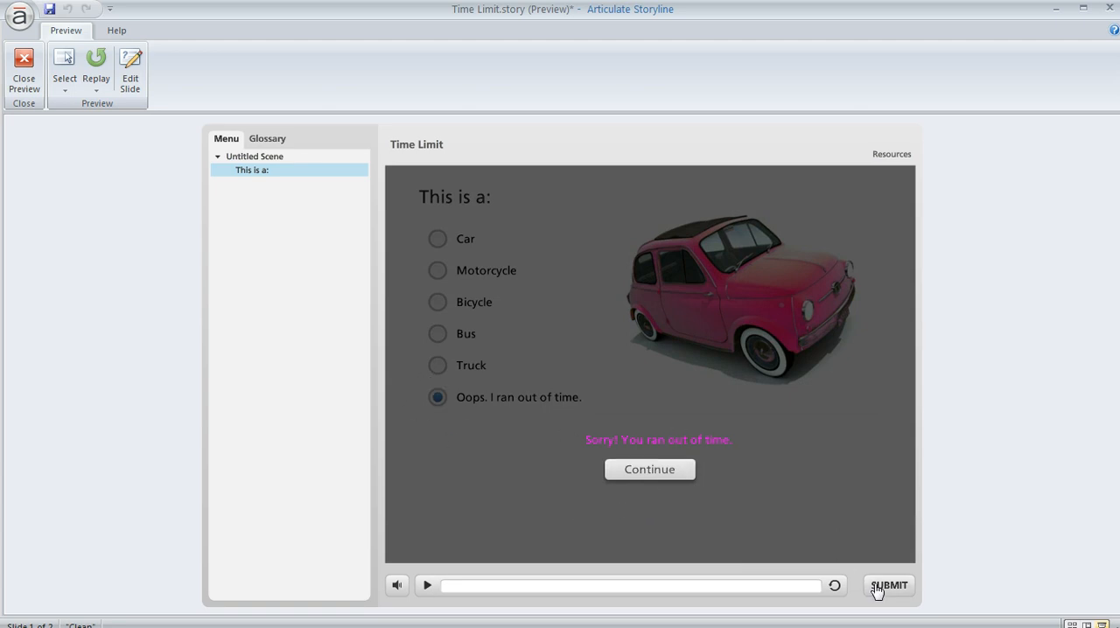